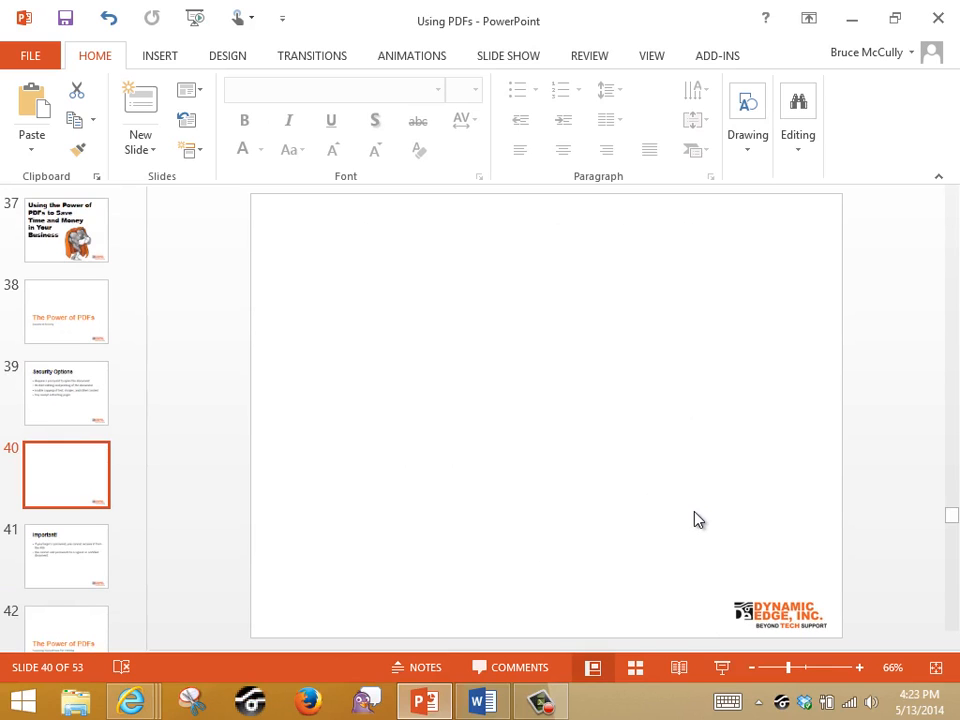
# Switch from PowerPoint to the March Newsletter Content document in Word via the taskbar.
pyautogui.click(482, 700)
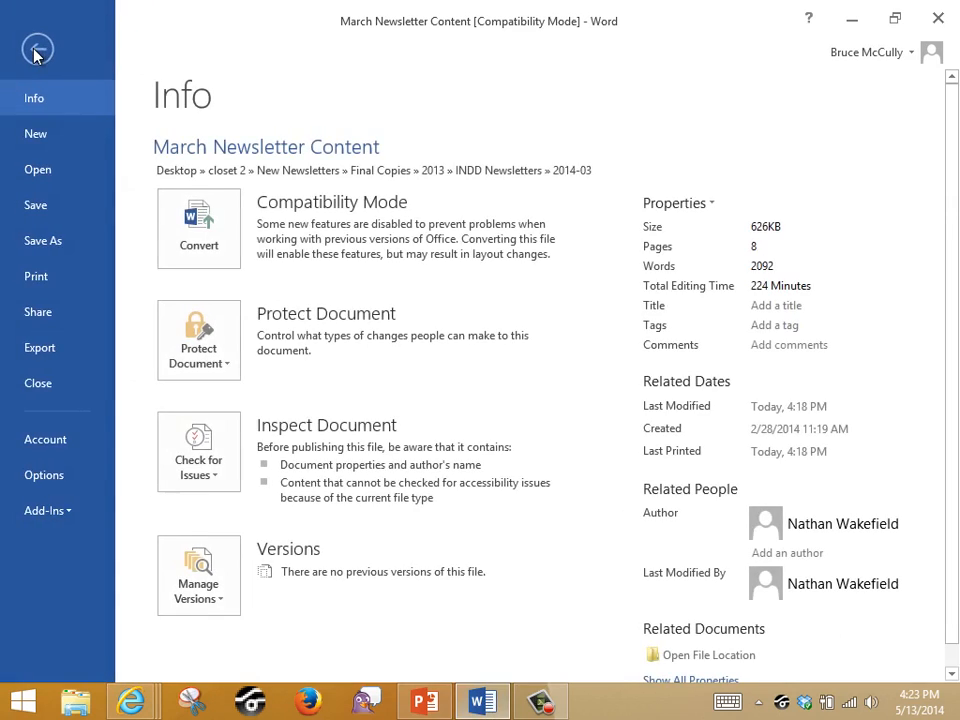
# Browse from File > Save As > Computer to get the Save As dialog on the Desktop.
pyautogui.click(36, 48)
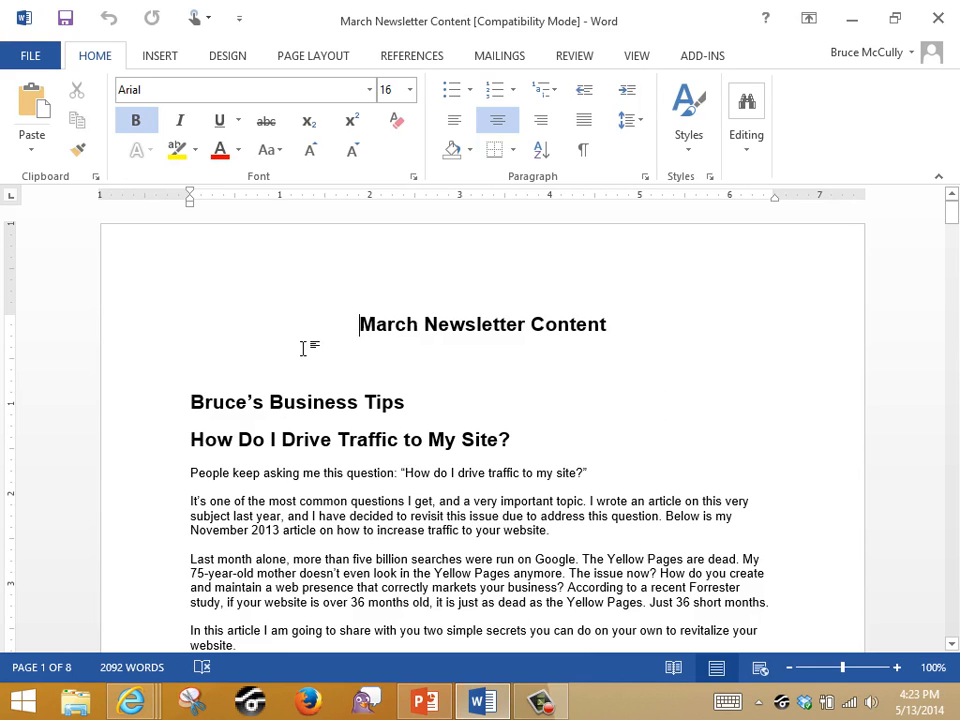
pyautogui.moveTo(224, 218)
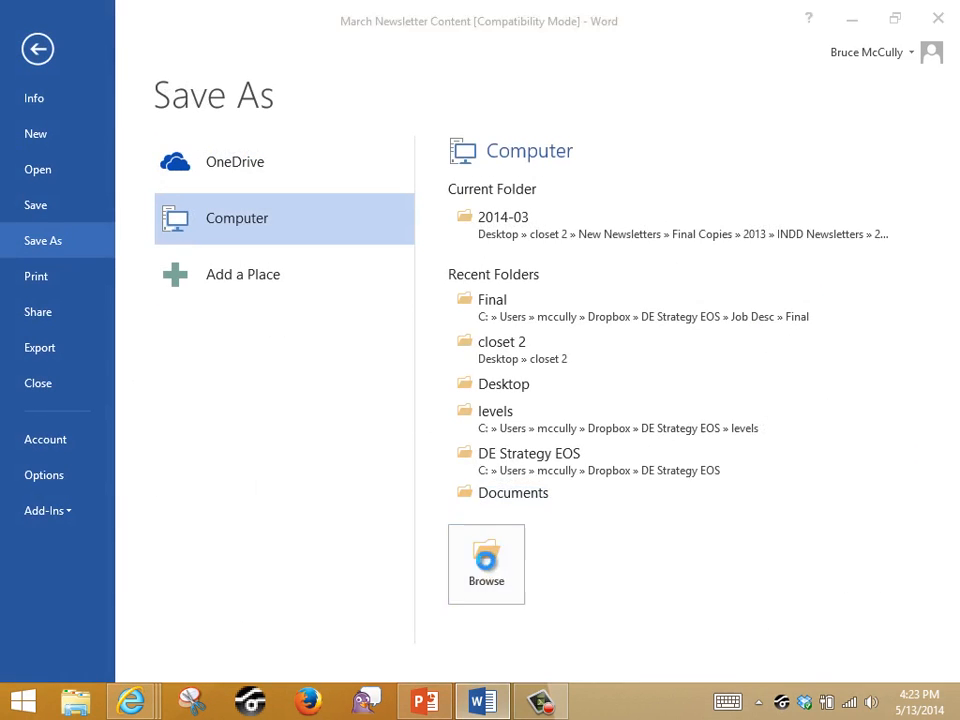
pyautogui.click(486, 564)
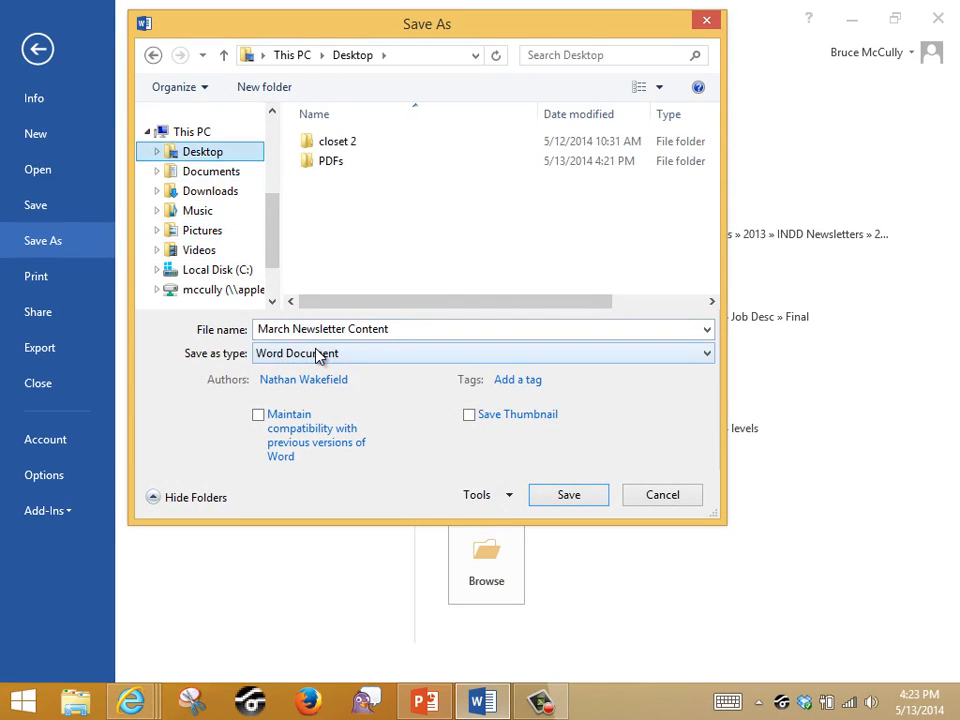
# Choose PDF as the Save as type, keeping Optimize for Standard.
pyautogui.click(484, 352)
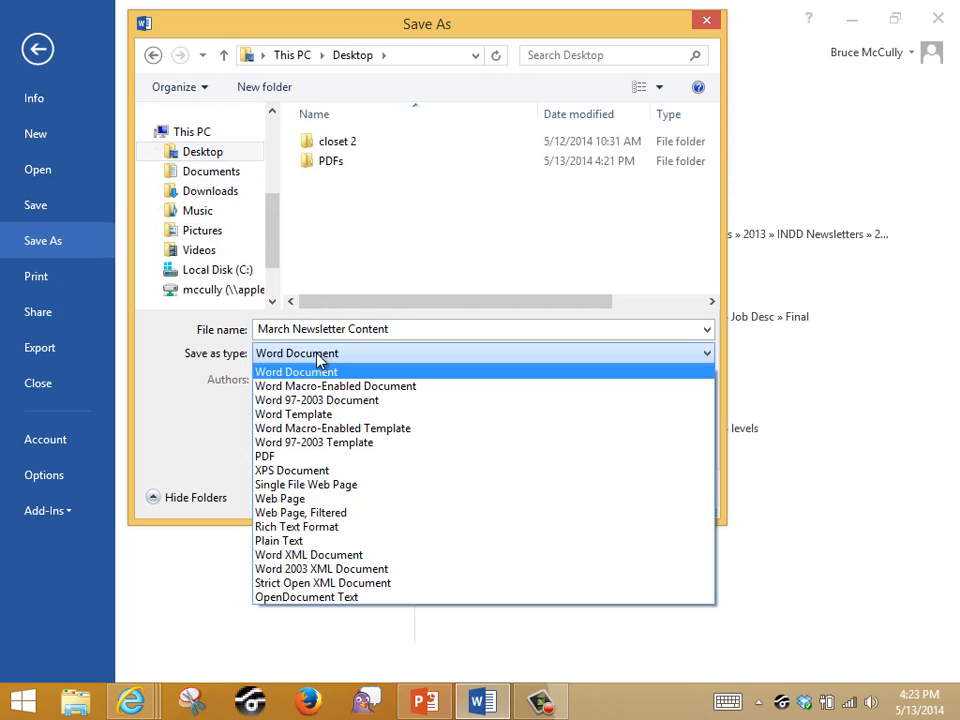
pyautogui.click(264, 456)
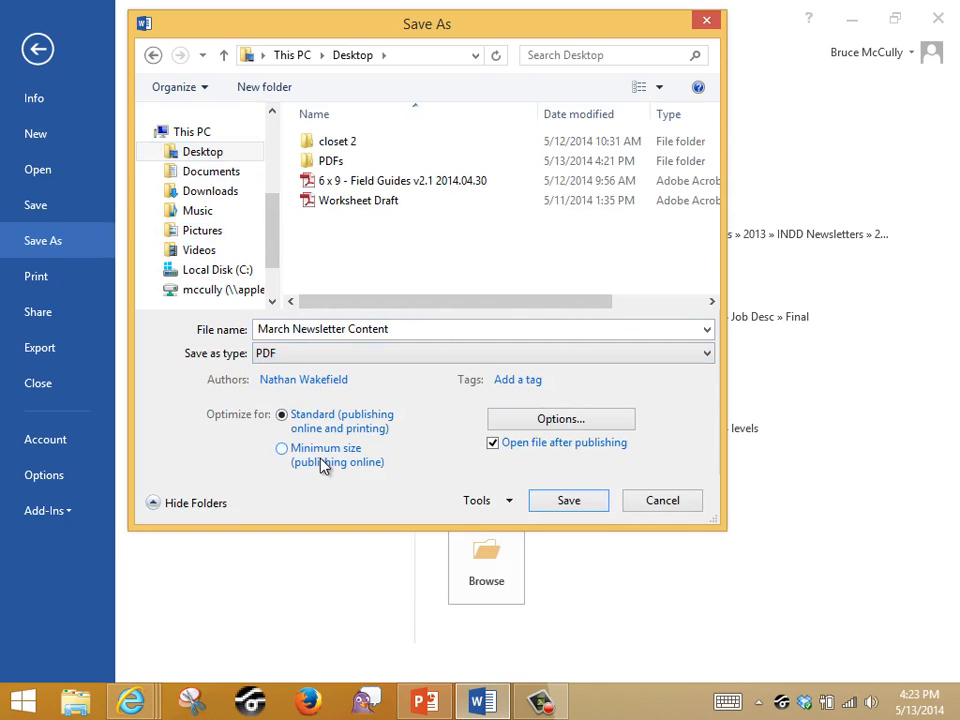
pyautogui.moveTo(216, 420)
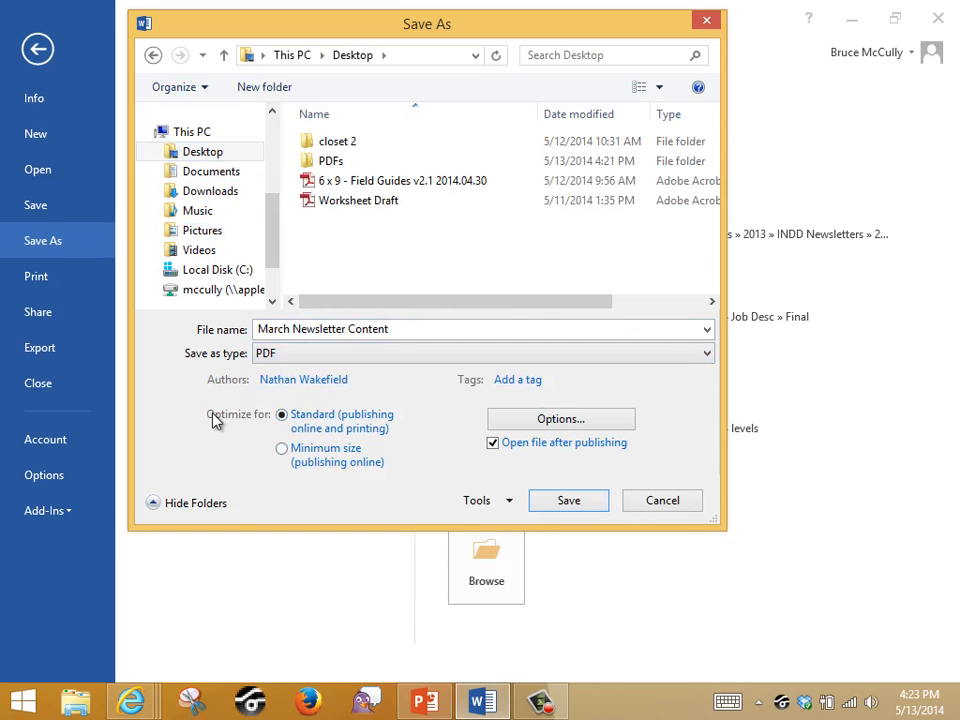
pyautogui.moveTo(372, 428)
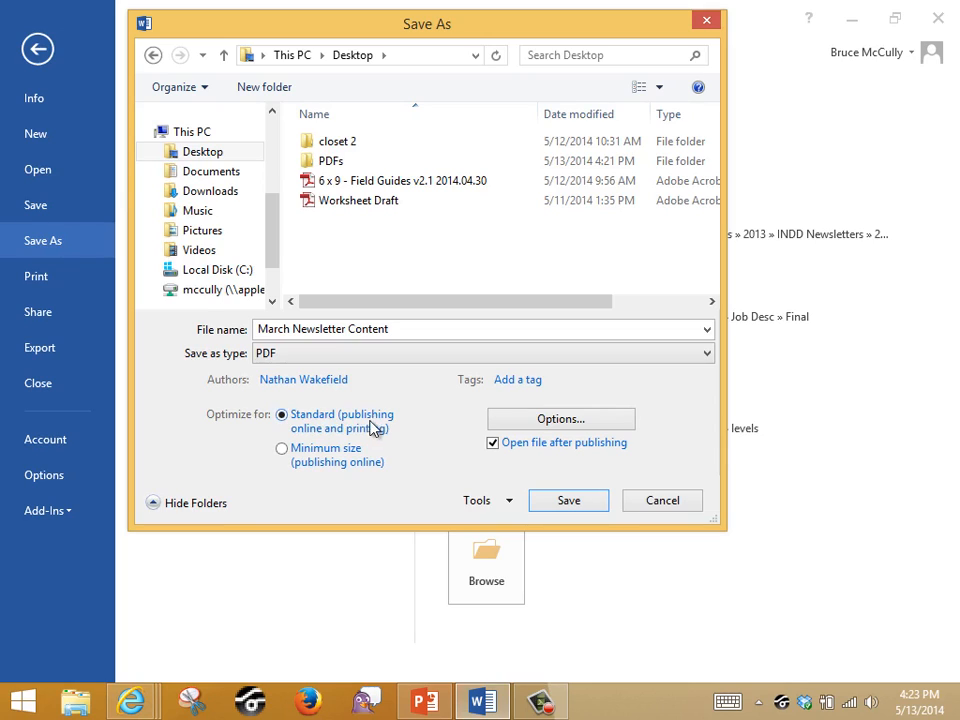
pyautogui.moveTo(360, 436)
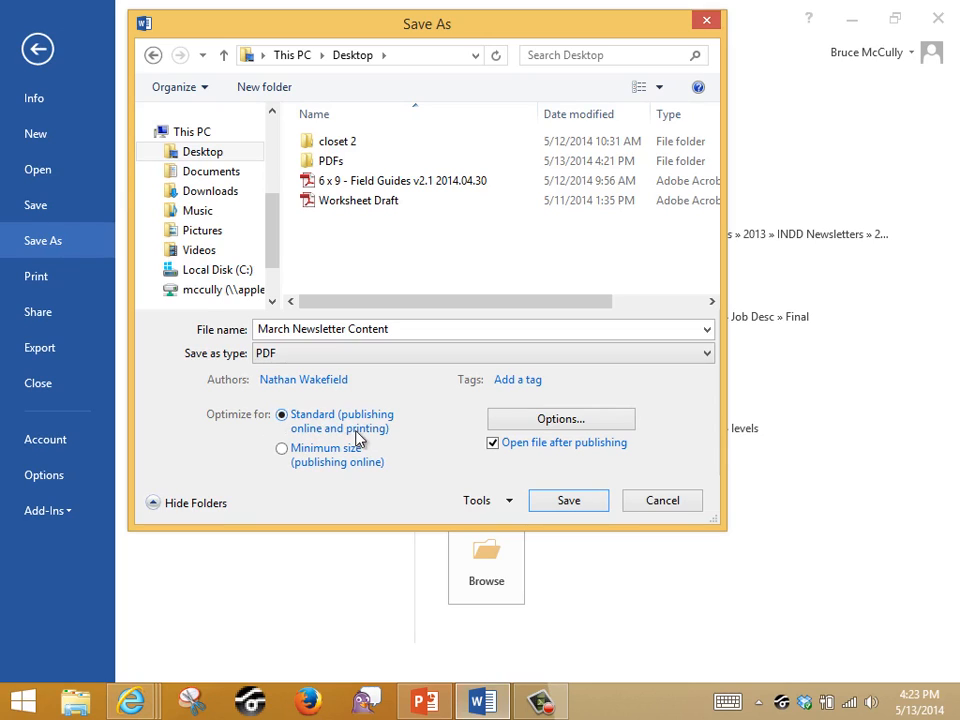
pyautogui.moveTo(388, 448)
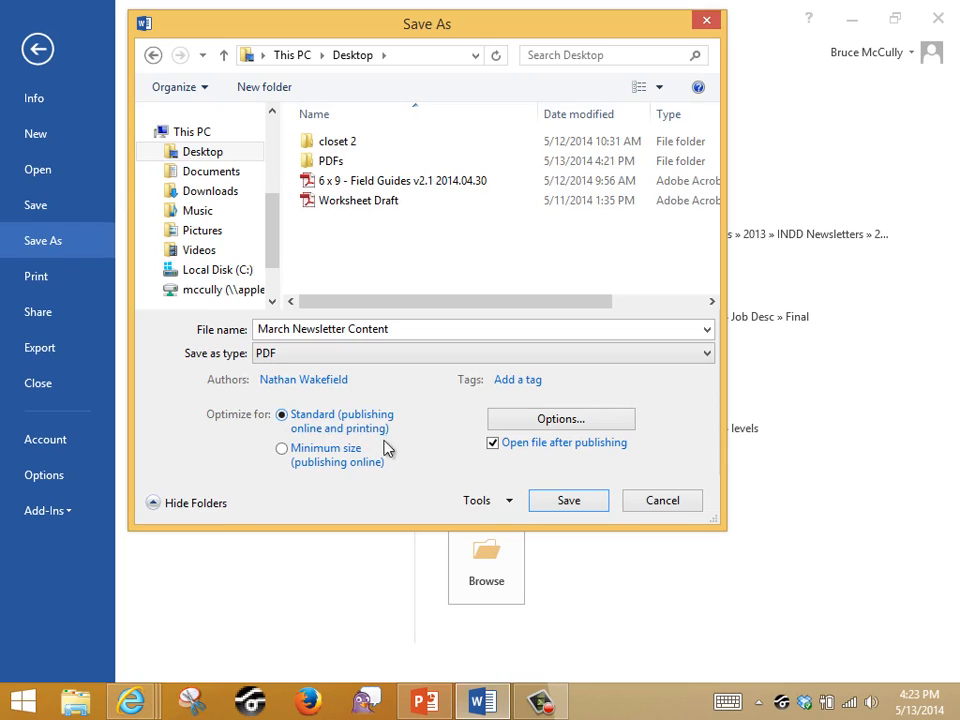
pyautogui.moveTo(410, 432)
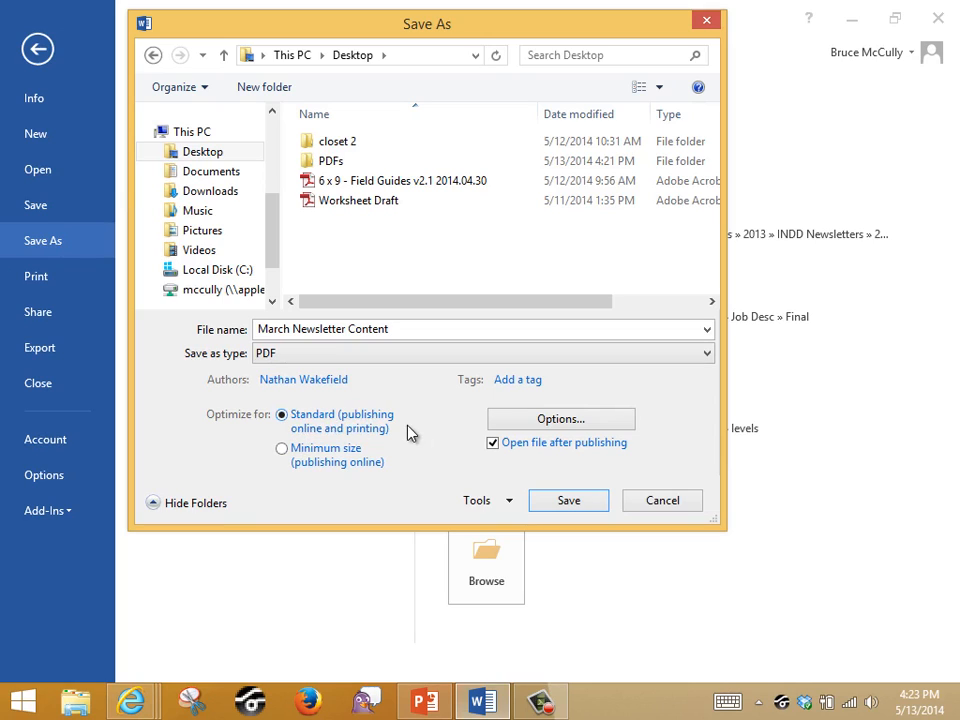
pyautogui.moveTo(282, 448)
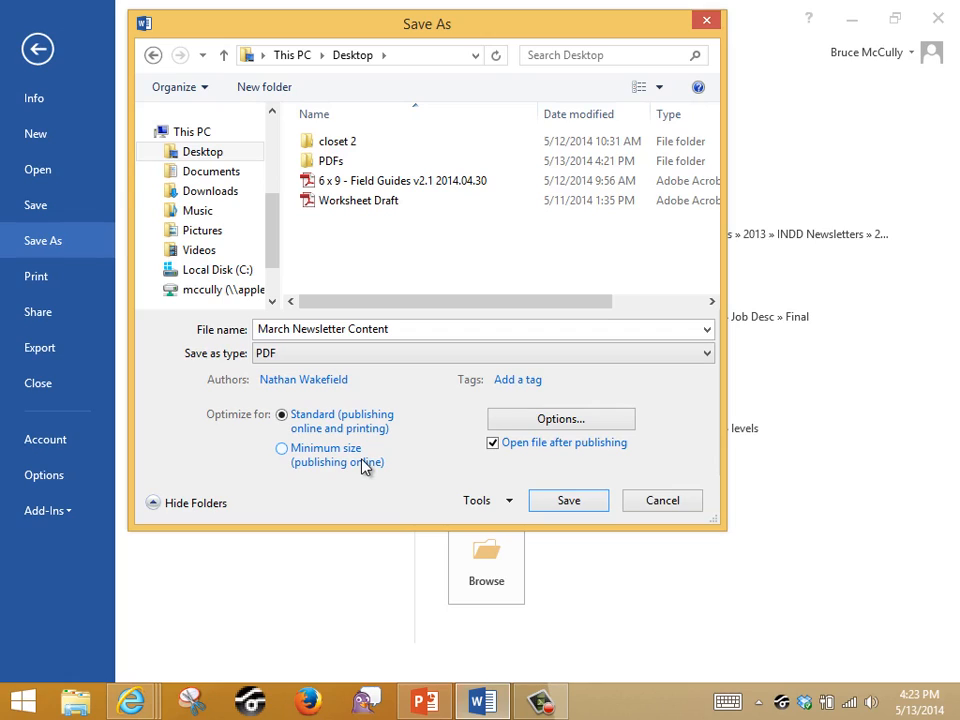
pyautogui.moveTo(360, 446)
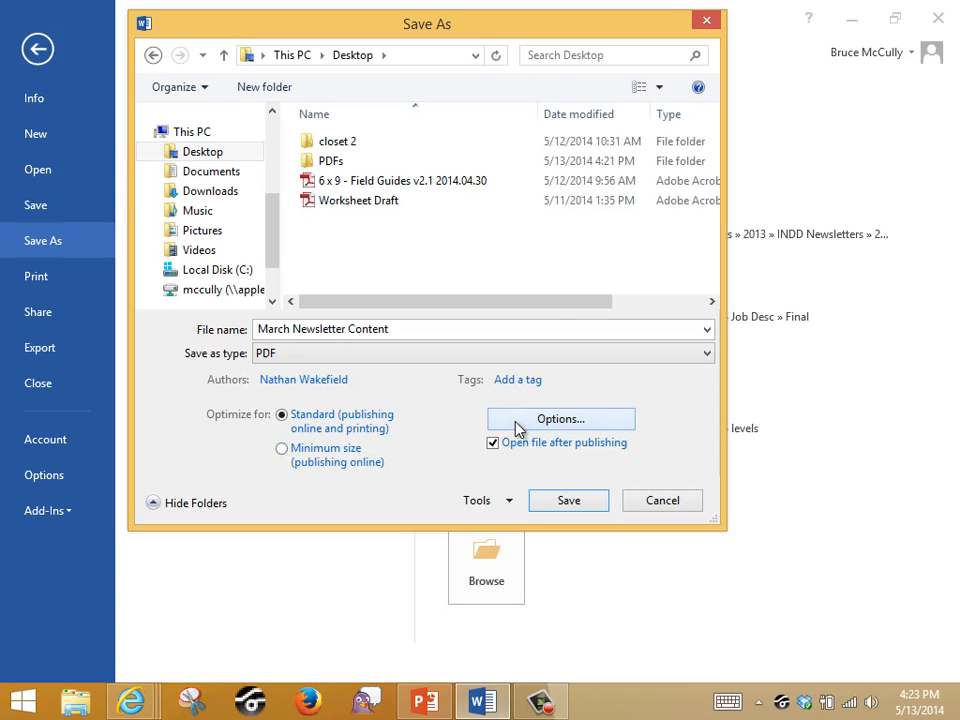
# Enable 'Encrypt the document with a password' in PDF Options, enter the password and save.
pyautogui.click(560, 420)
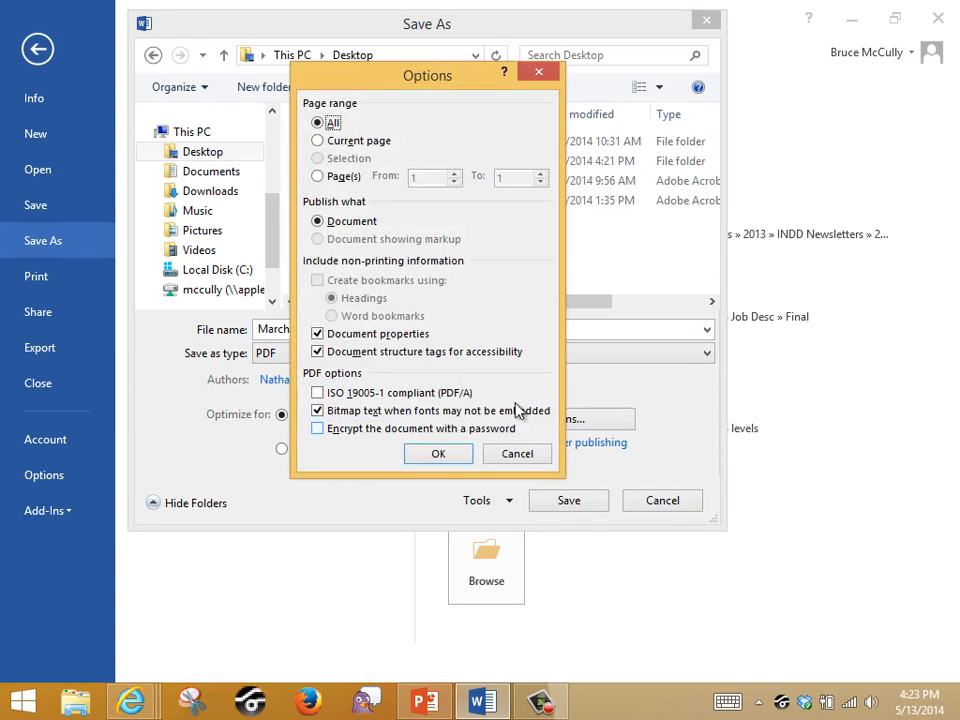
pyautogui.moveTo(330, 176)
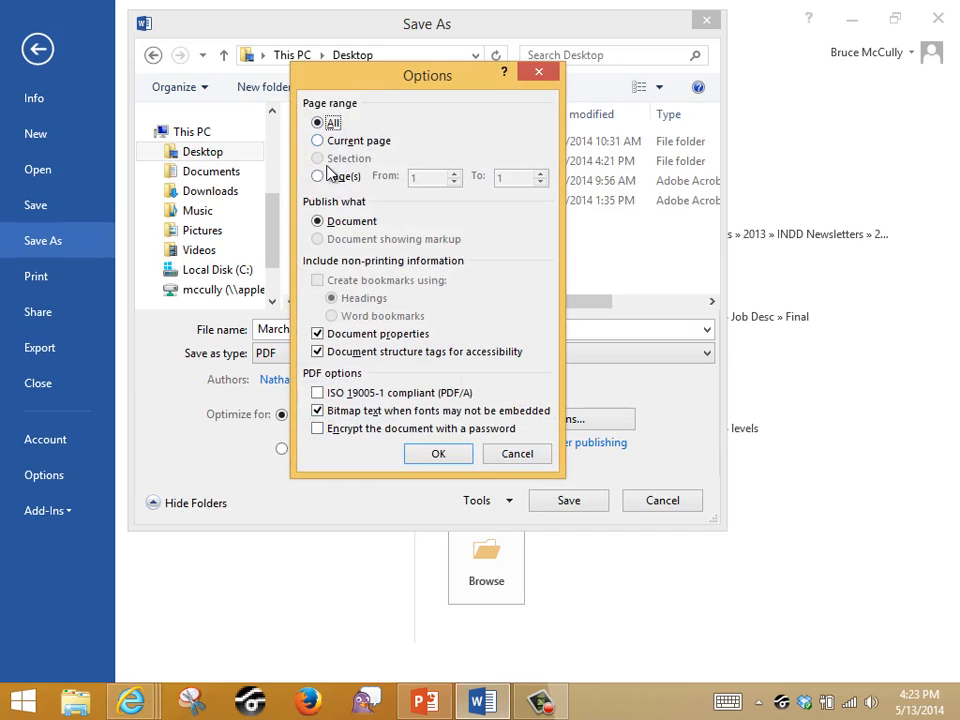
pyautogui.moveTo(372, 344)
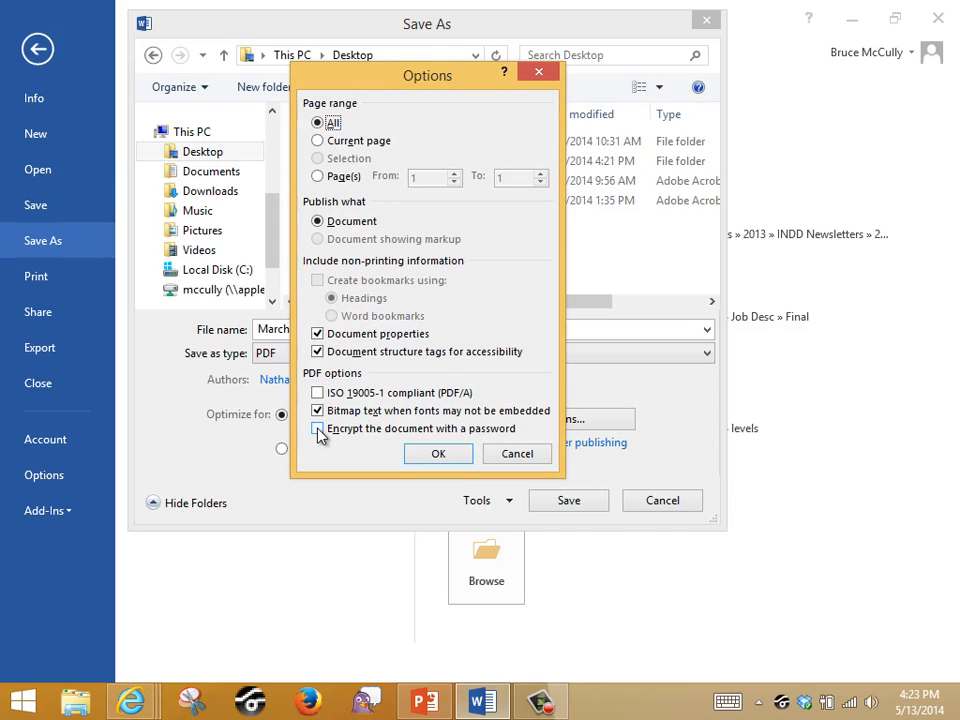
pyautogui.click(318, 428)
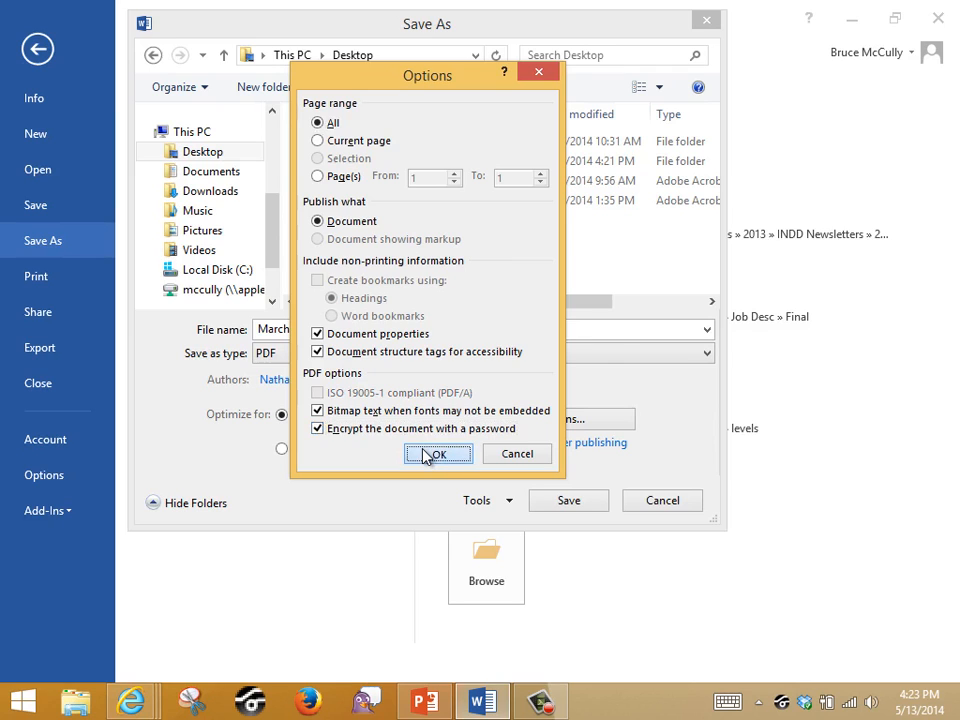
pyautogui.click(438, 454)
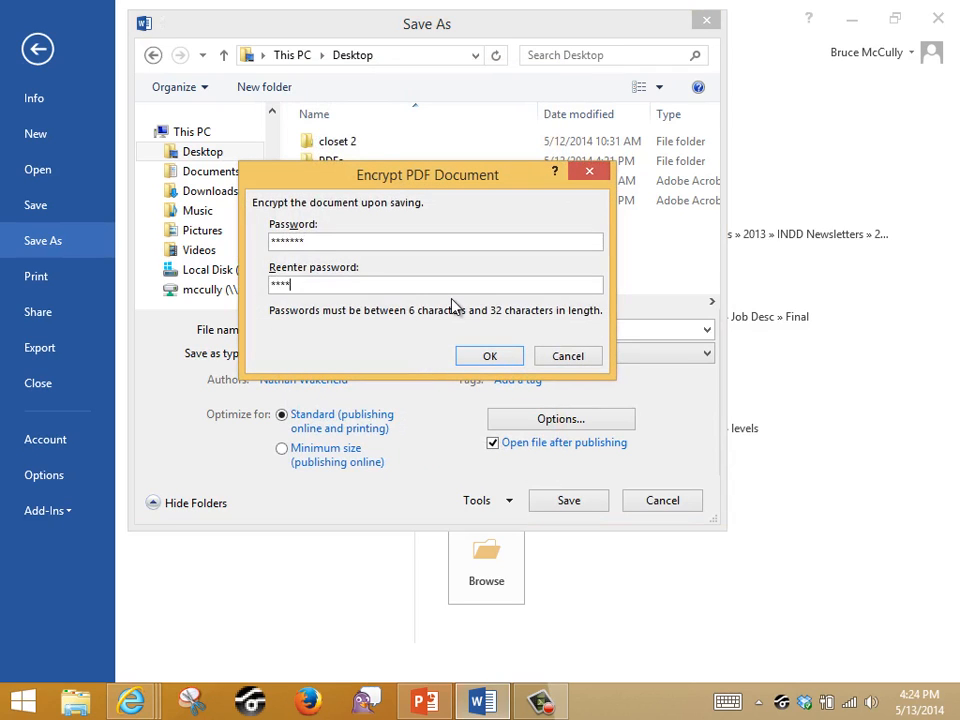
pyautogui.write('***')
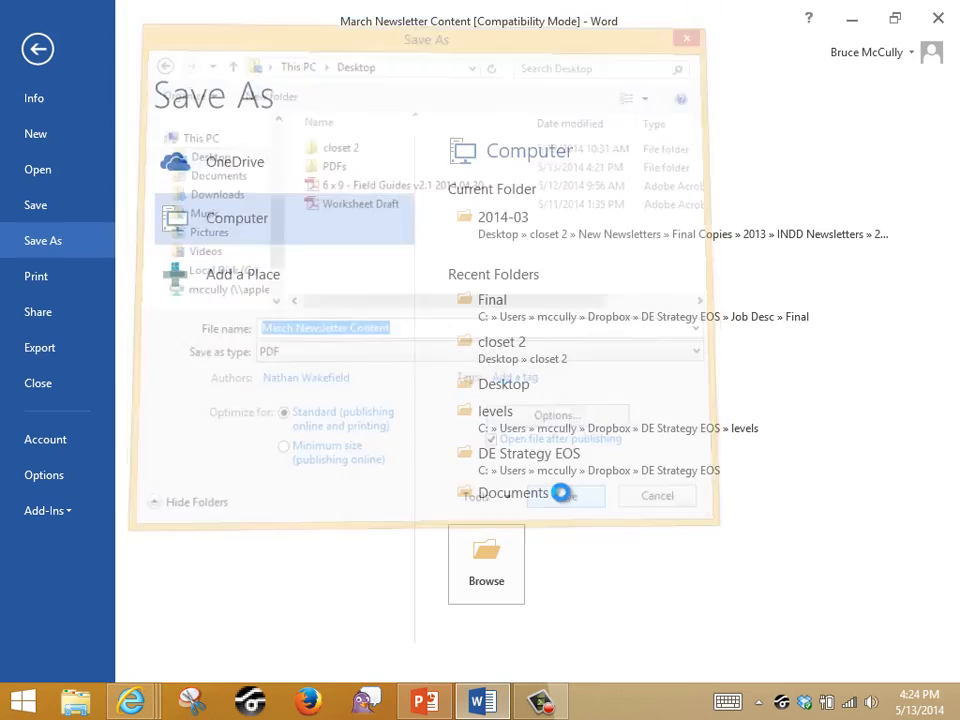
# Enter the open password in Adobe Reader, dismiss the wrong-password alert, and resubmit to open the secured PDF.
pyautogui.click(564, 496)
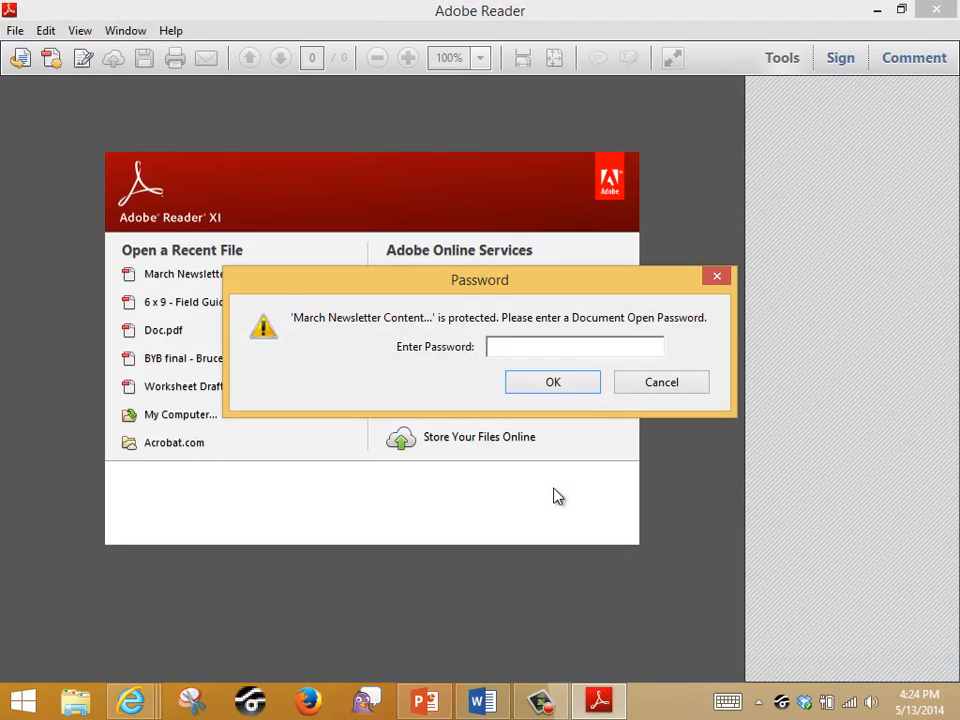
pyautogui.click(552, 382)
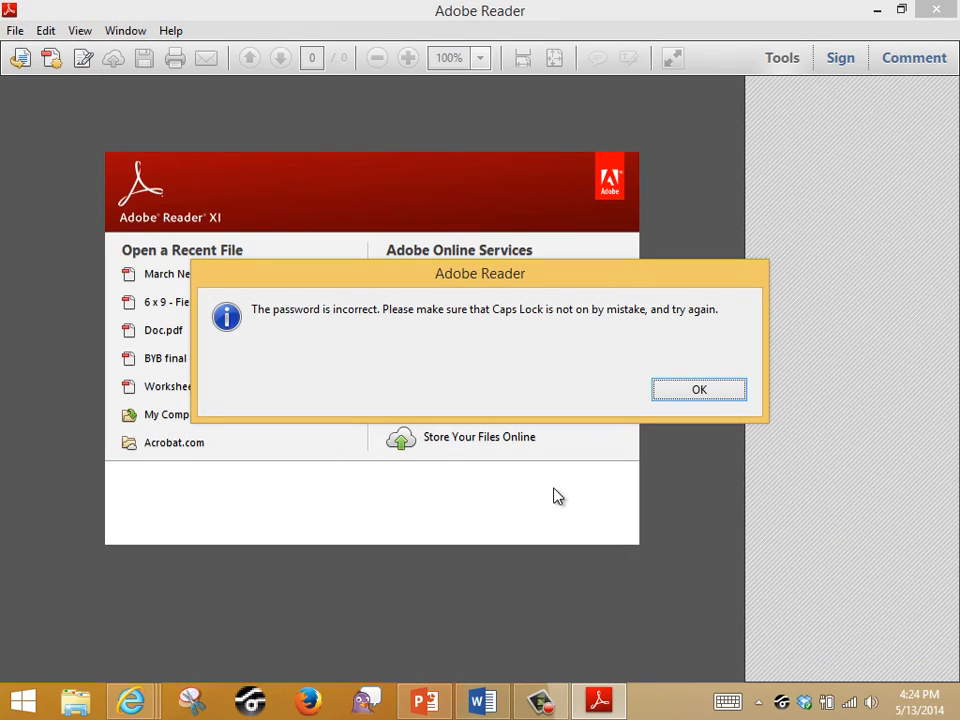
pyautogui.click(700, 388)
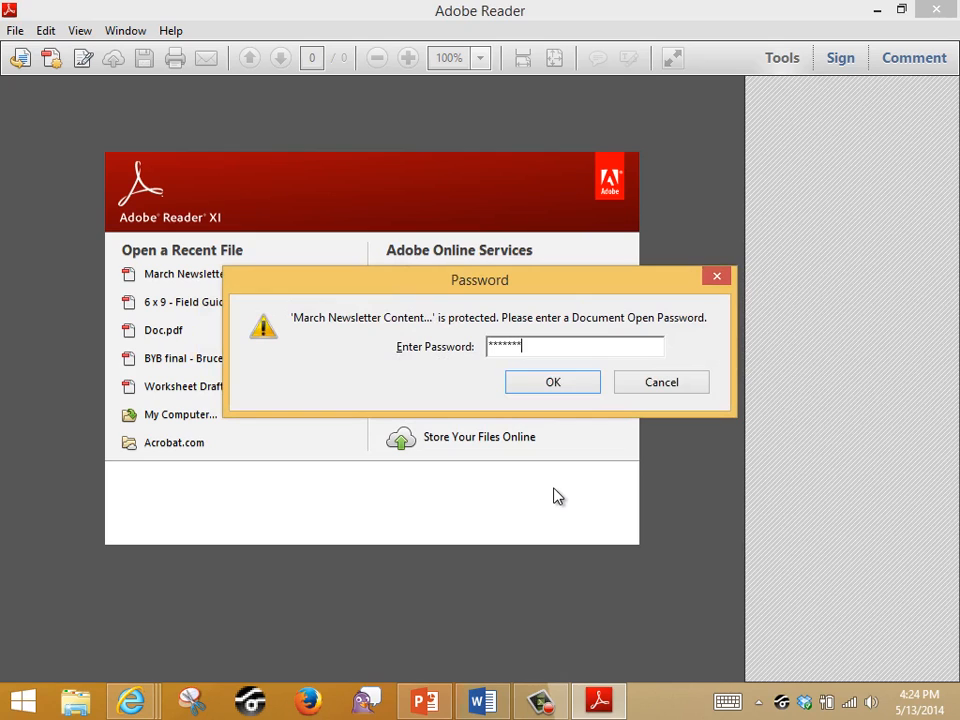
pyautogui.click(552, 382)
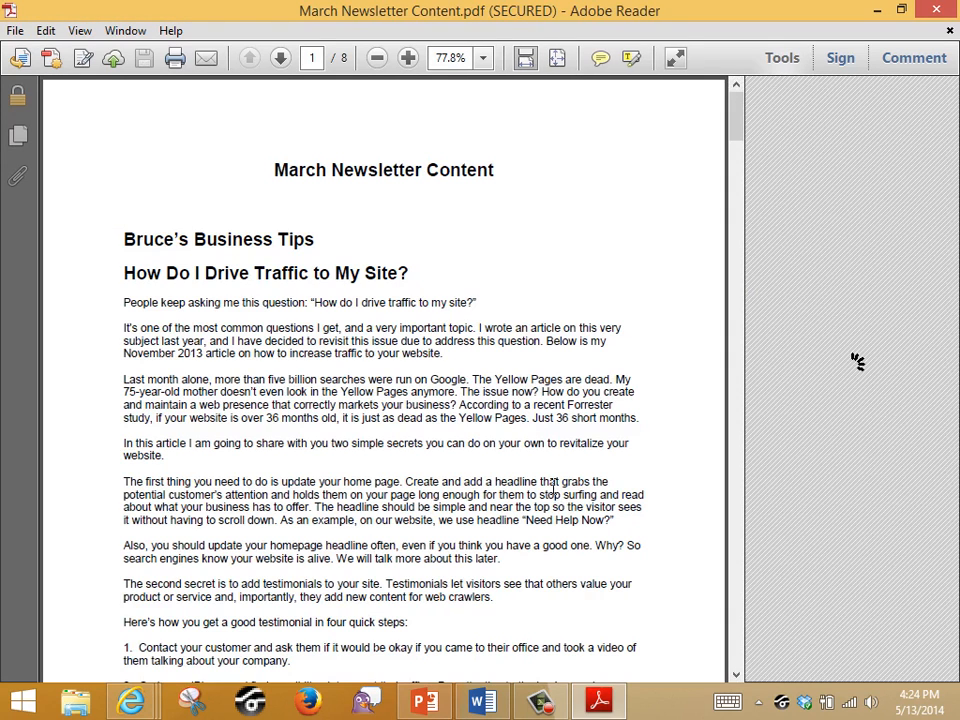
# Show the Tools pane and the Security Settings confirming the PDF has an open password.
pyautogui.click(782, 56)
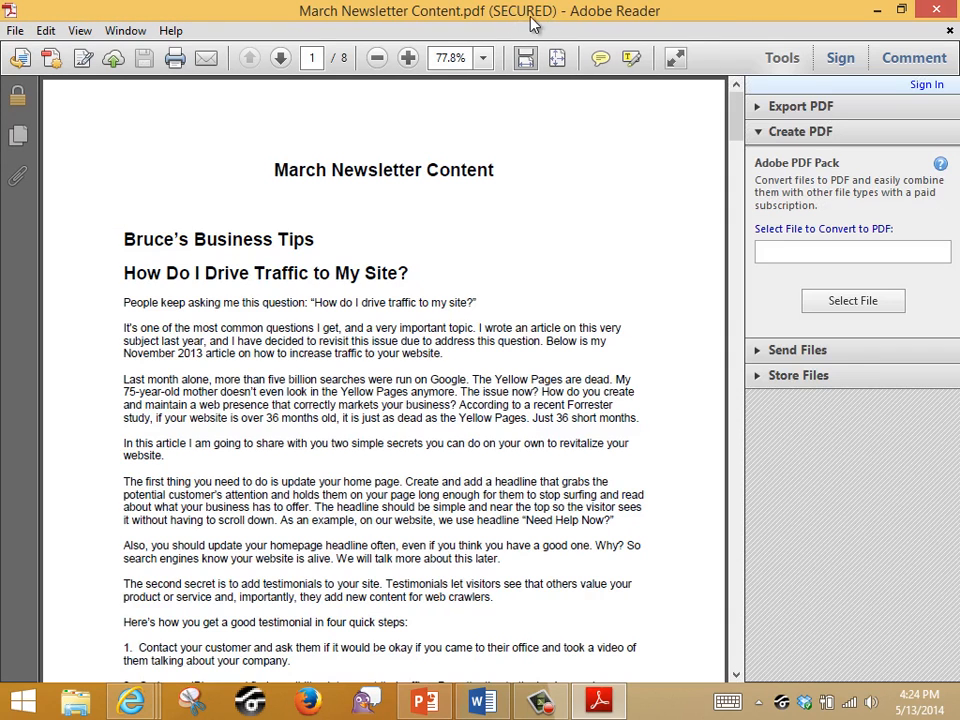
pyautogui.moveTo(486, 30)
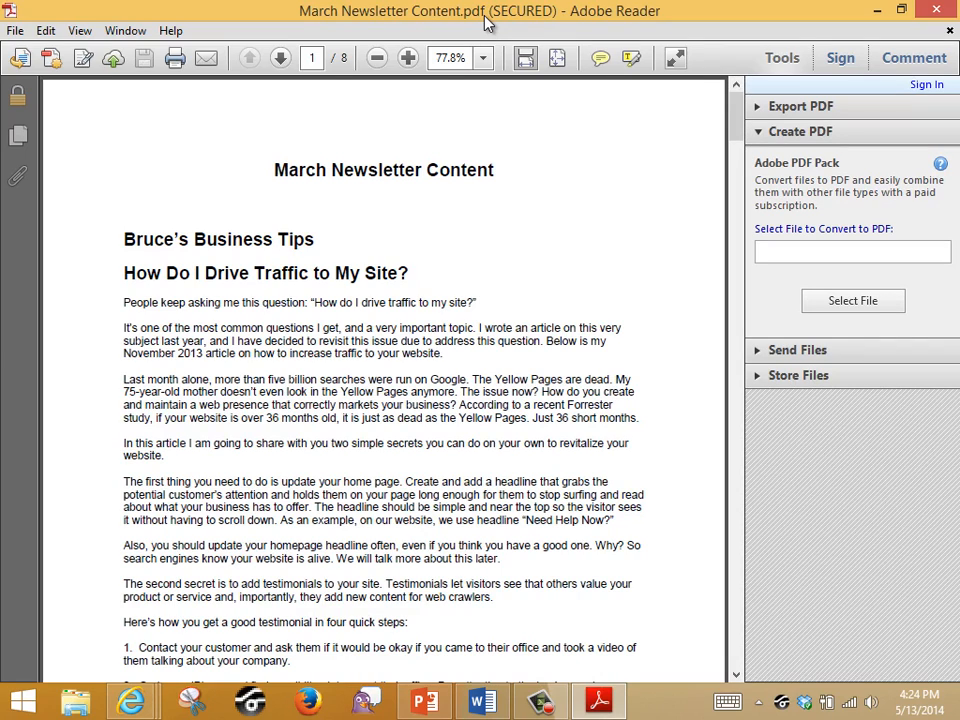
pyautogui.click(18, 94)
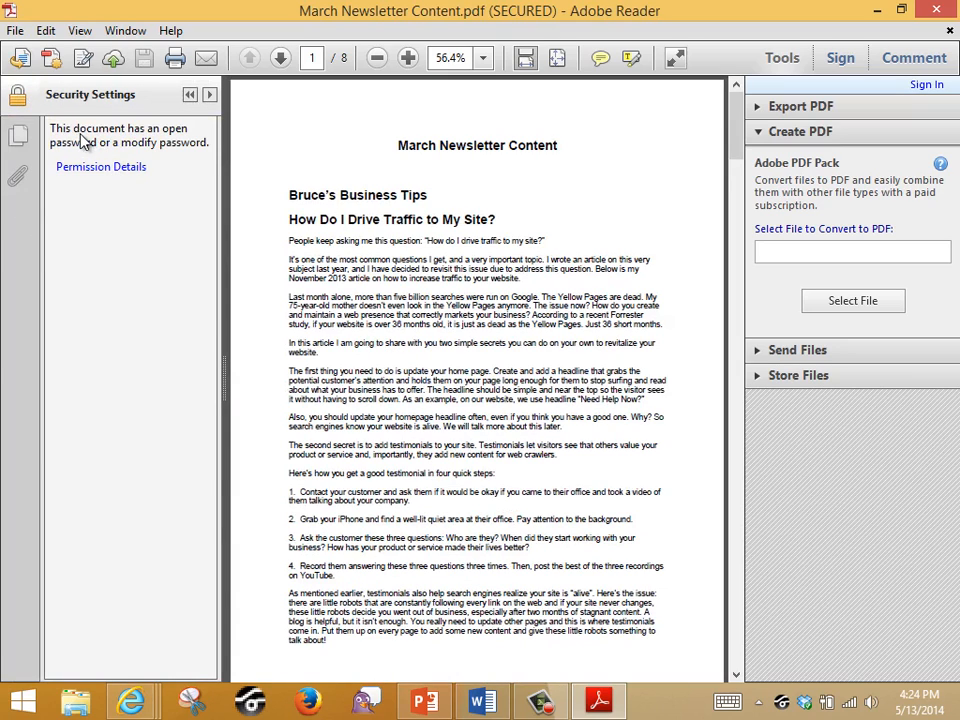
pyautogui.moveTo(126, 150)
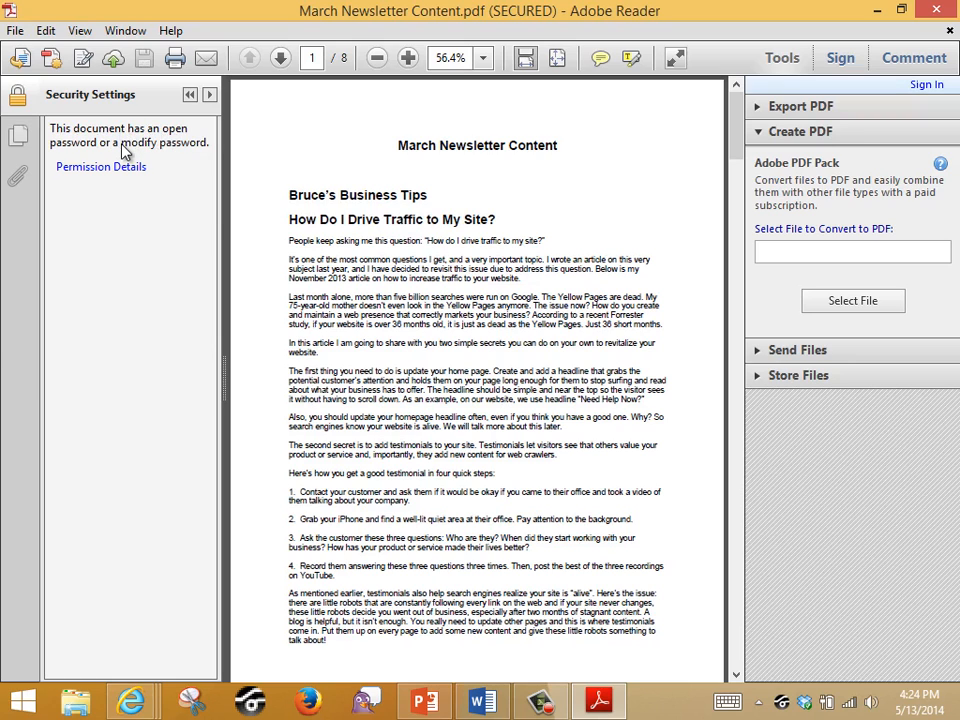
pyautogui.moveTo(168, 156)
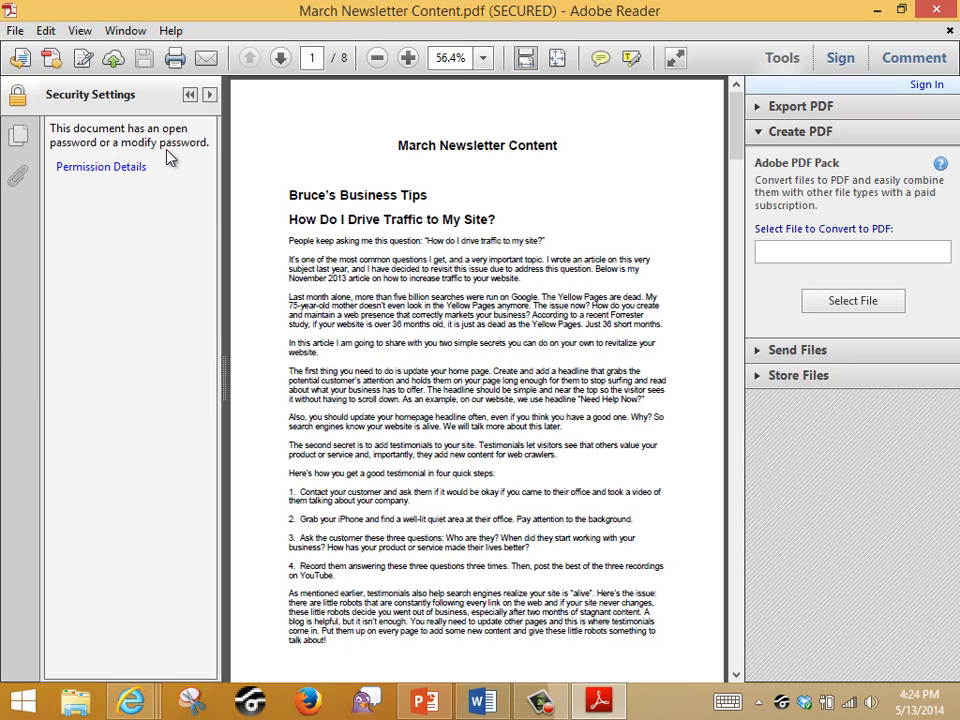
pyautogui.click(100, 166)
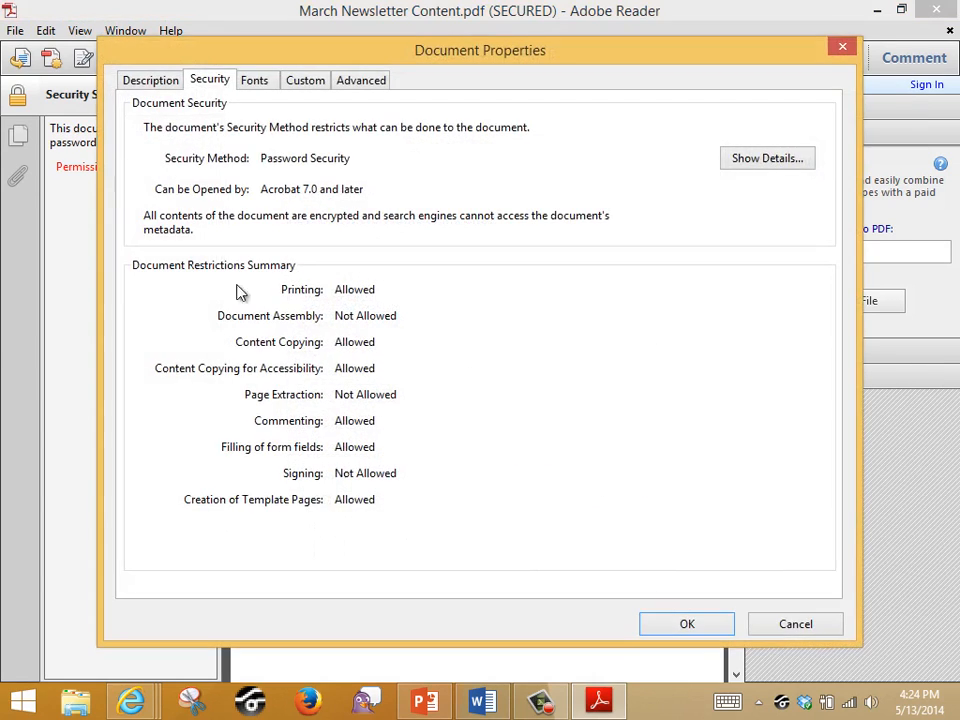
pyautogui.moveTo(390, 216)
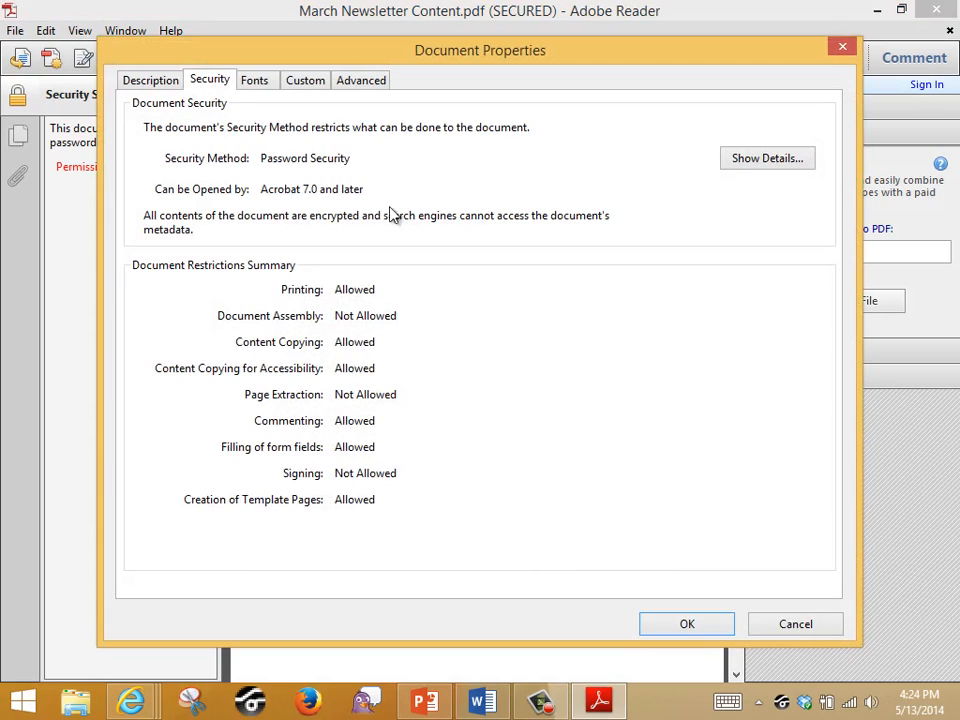
pyautogui.moveTo(322, 428)
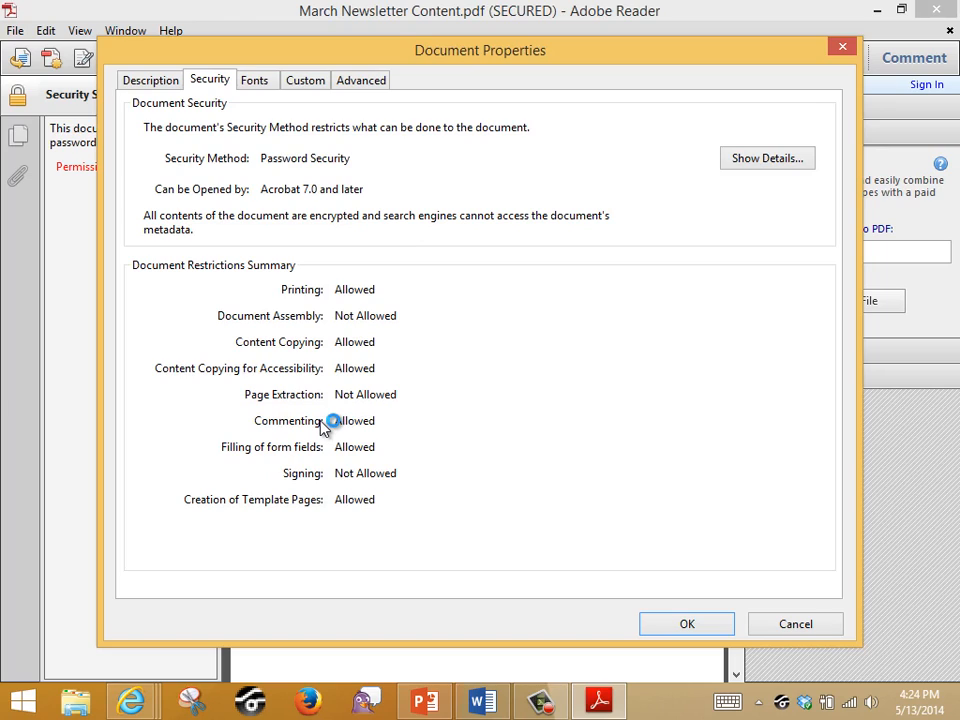
pyautogui.moveTo(330, 420)
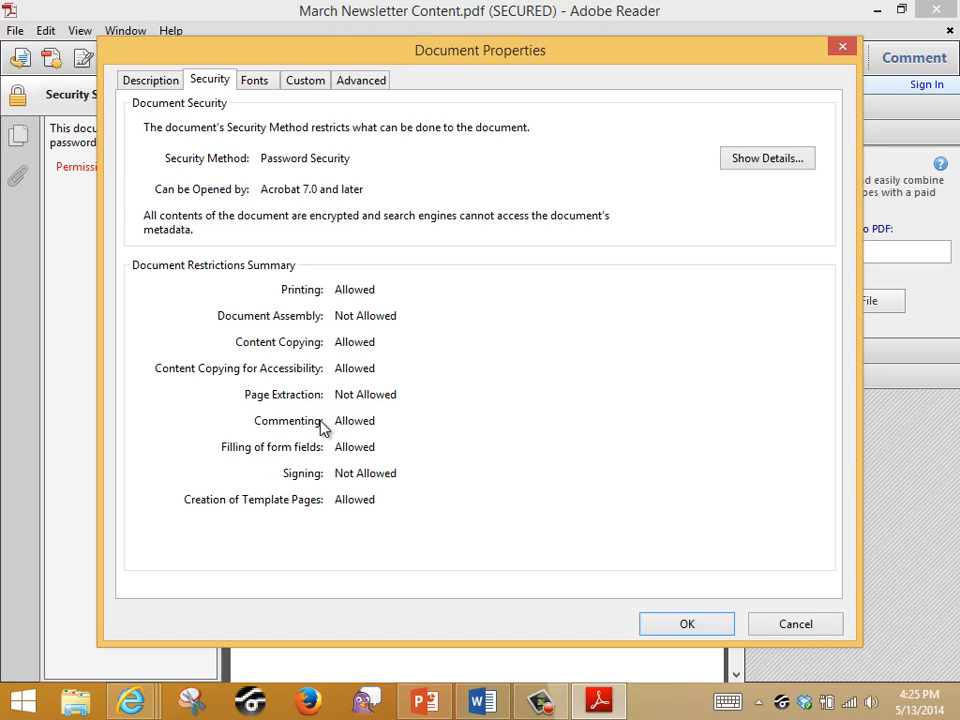
pyautogui.click(688, 624)
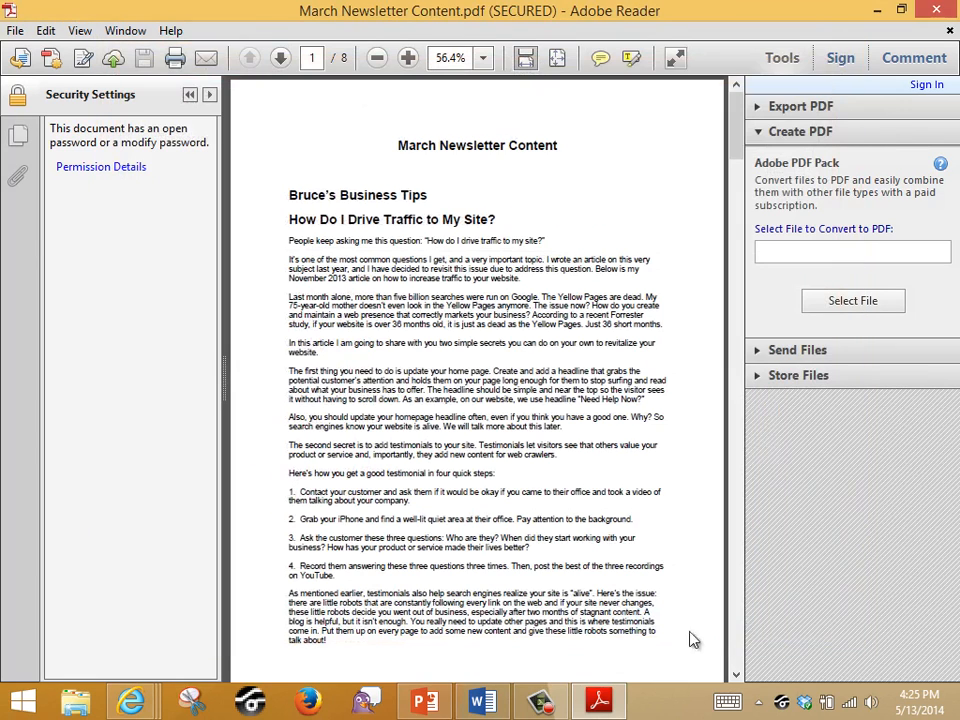
# Return to PowerPoint and run the slideshow full screen to the Example of PDF Phishing slide.
pyautogui.click(424, 700)
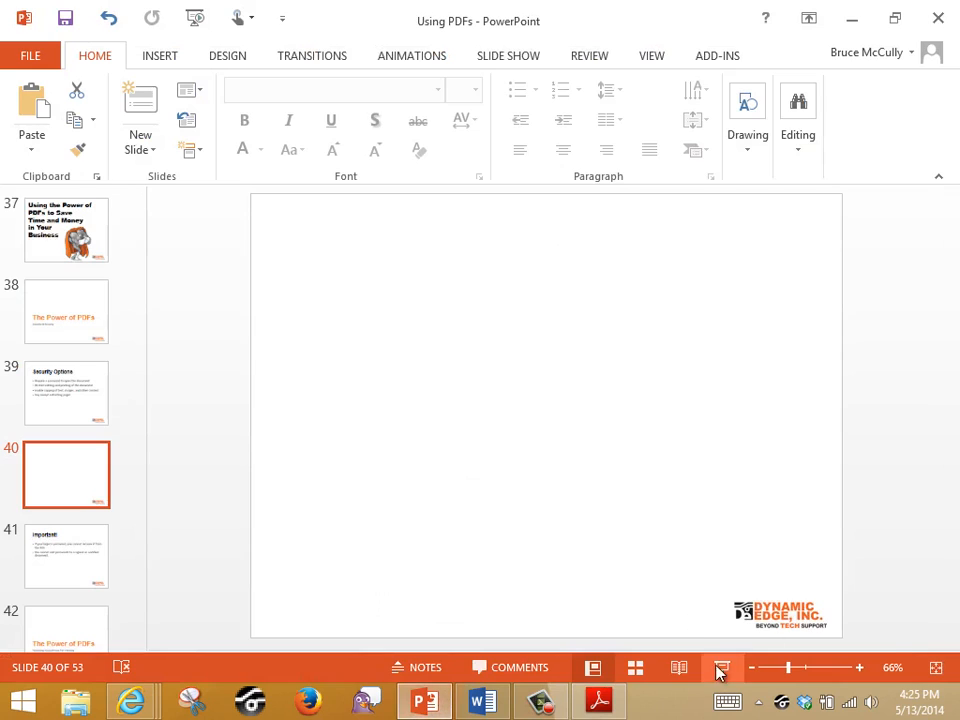
pyautogui.click(722, 668)
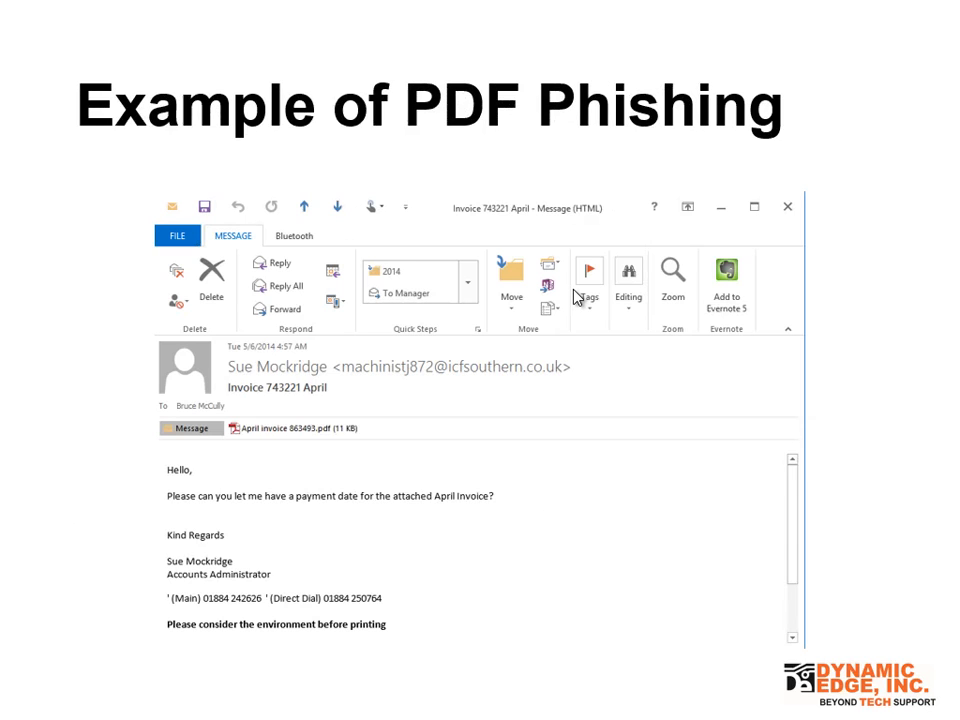